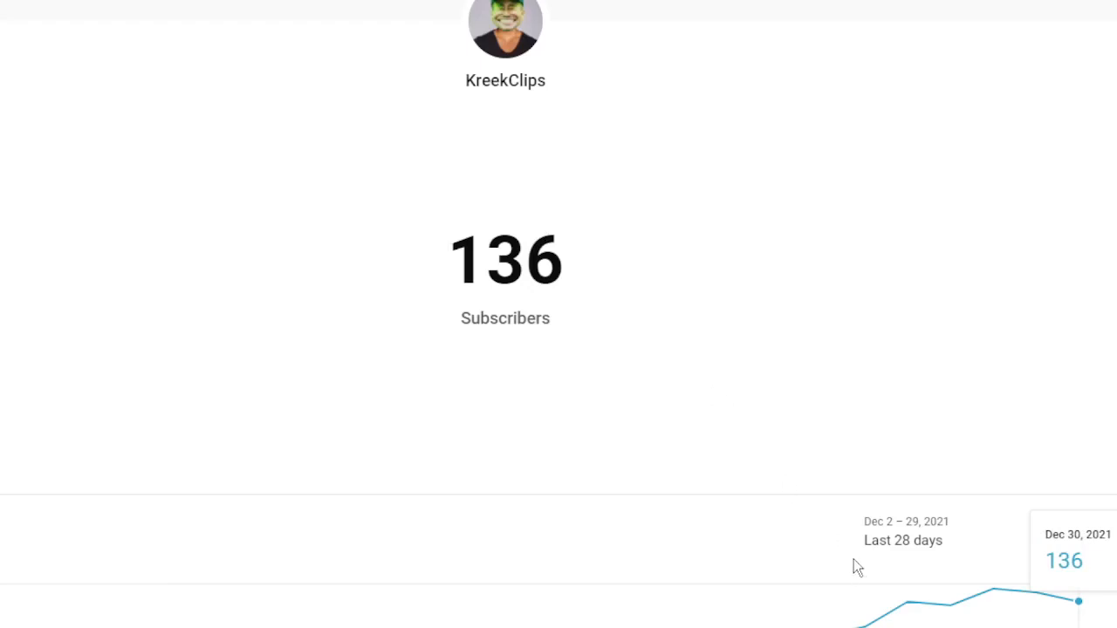
pyautogui.moveTo(949, 607)
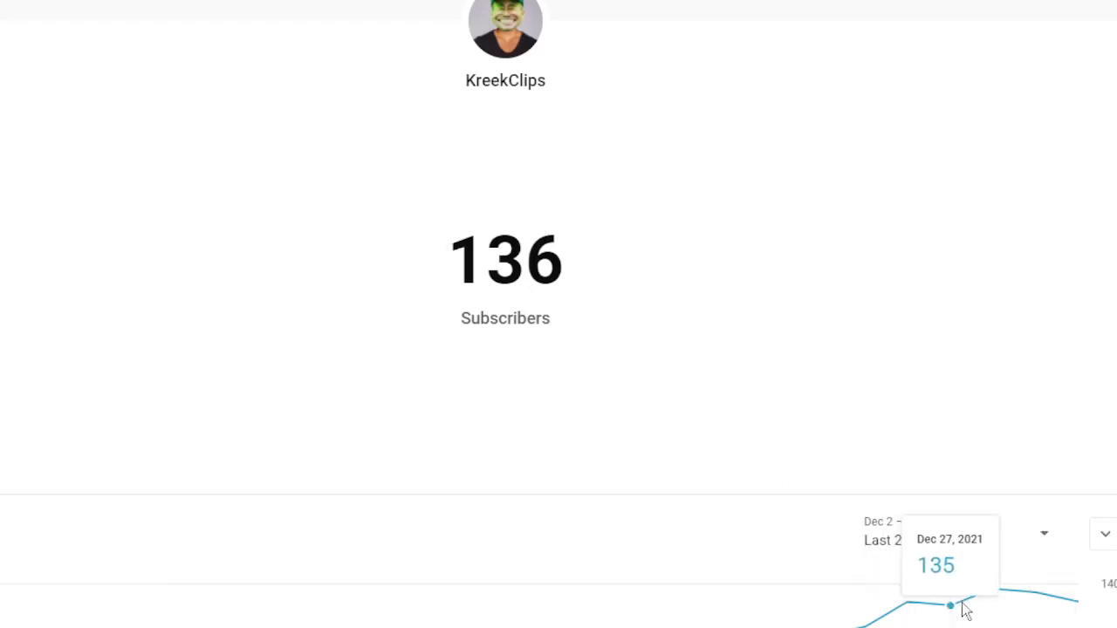
pyautogui.moveTo(993, 597)
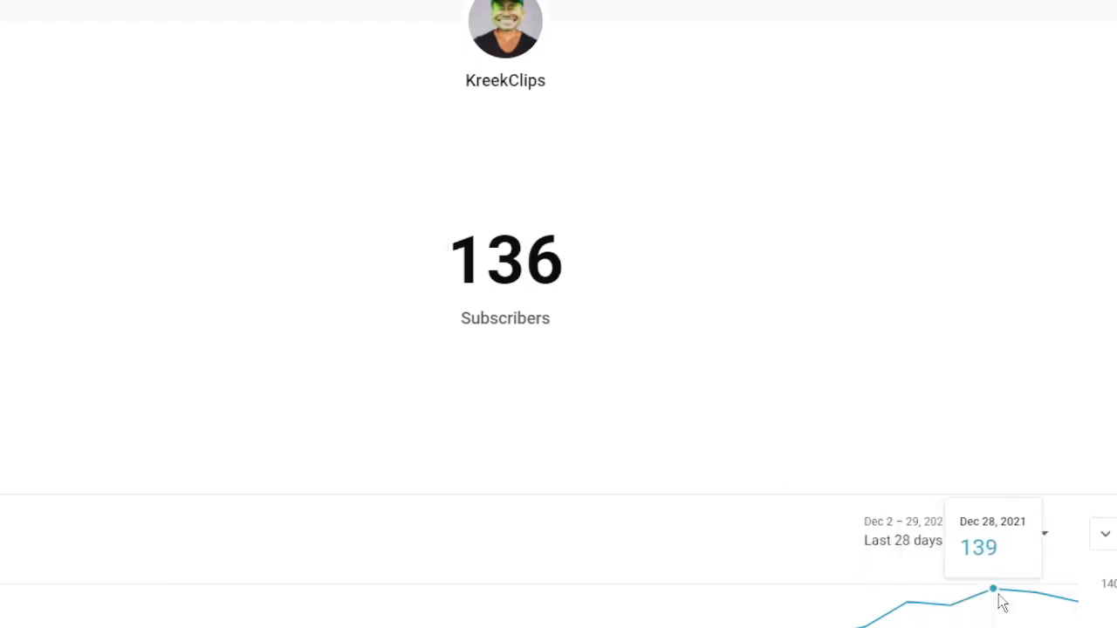
pyautogui.moveTo(1078, 602)
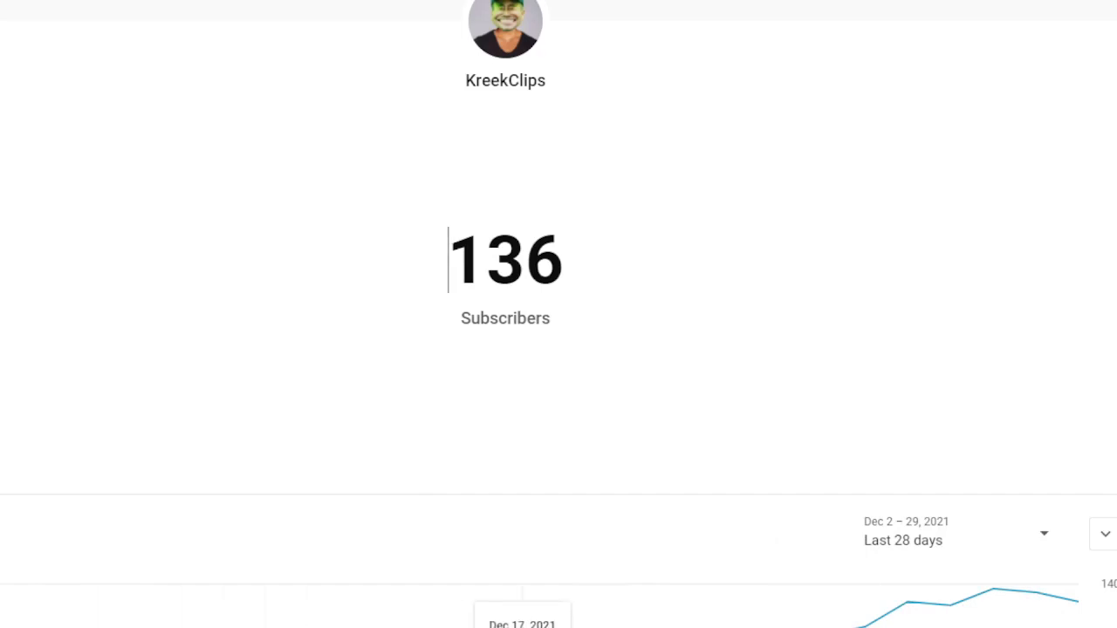
pyautogui.moveTo(949, 602)
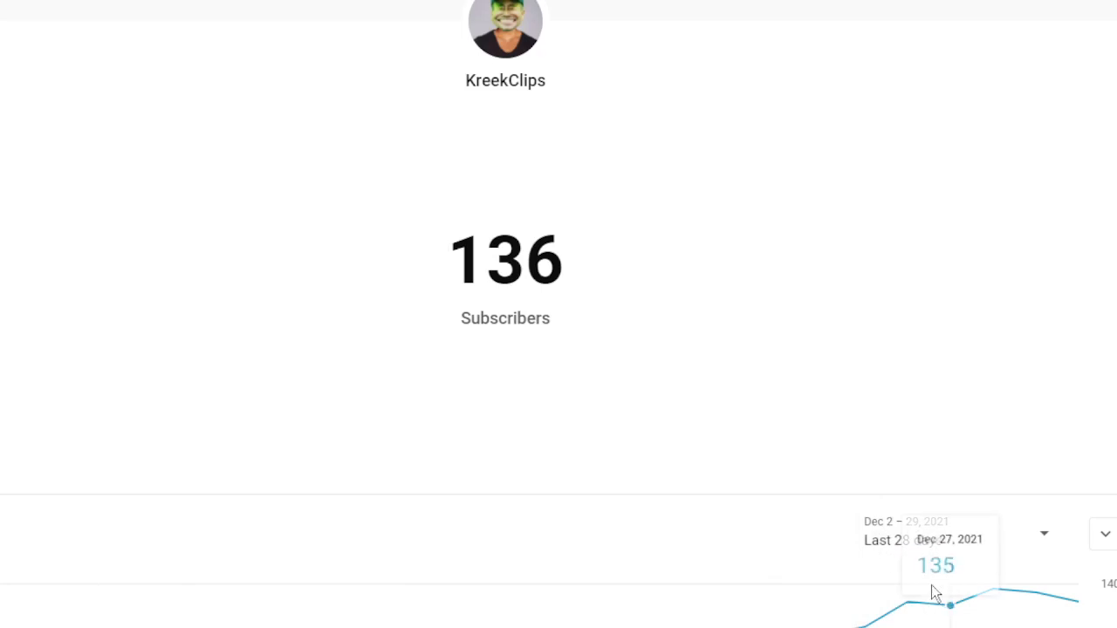
pyautogui.moveTo(993, 593)
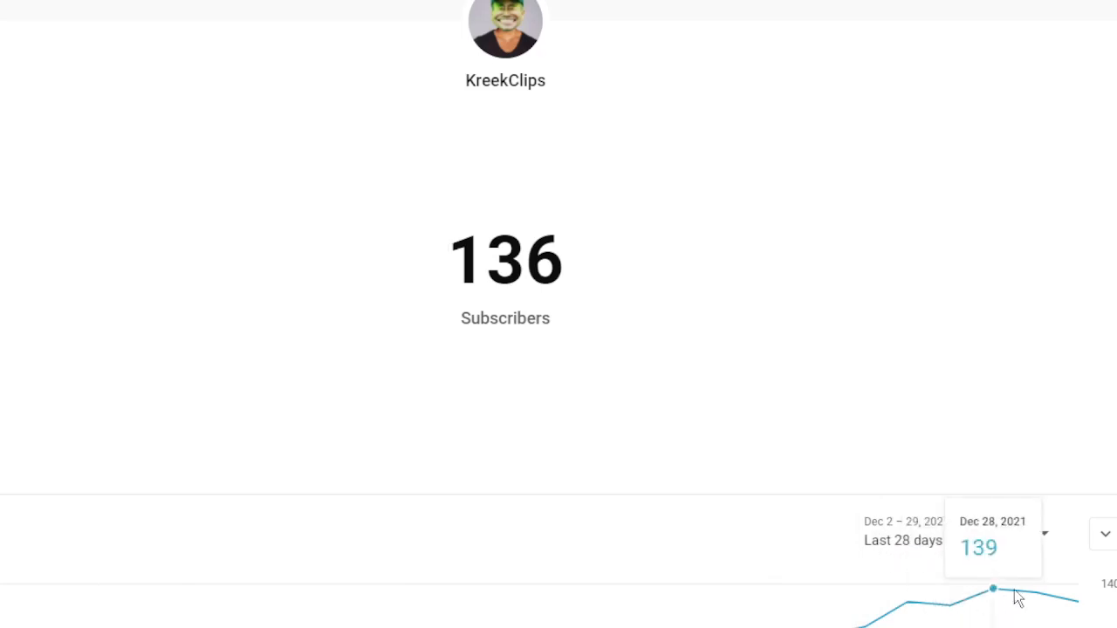
pyautogui.moveTo(907, 602)
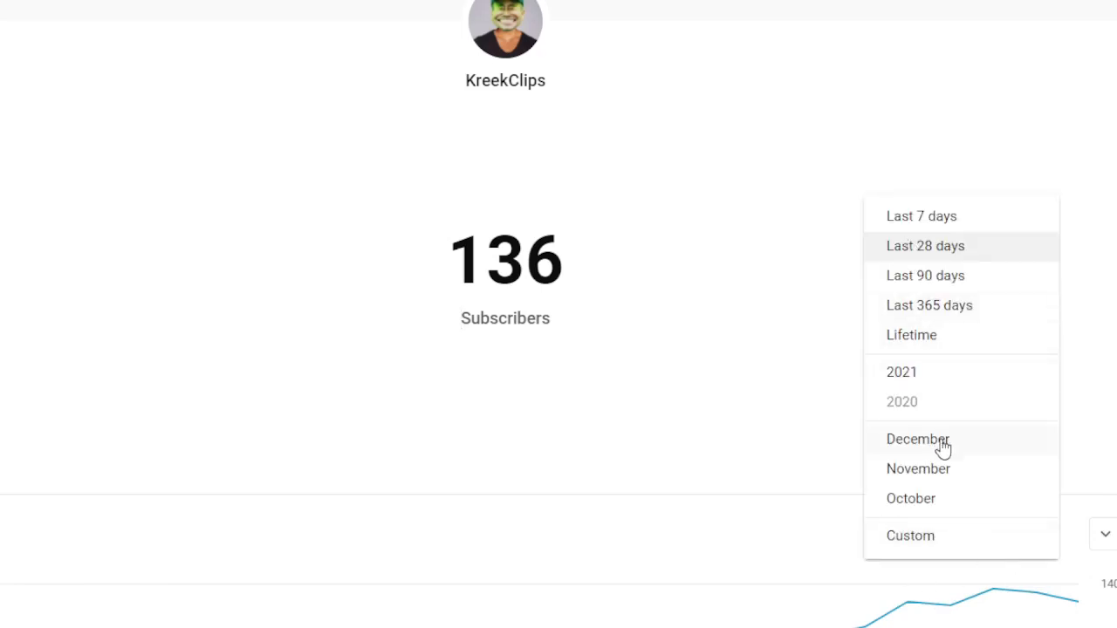
# - Hover the subscriber chart to read the Dec 28 value of 139 and Dec 29 value of 138
pyautogui.click(925, 244)
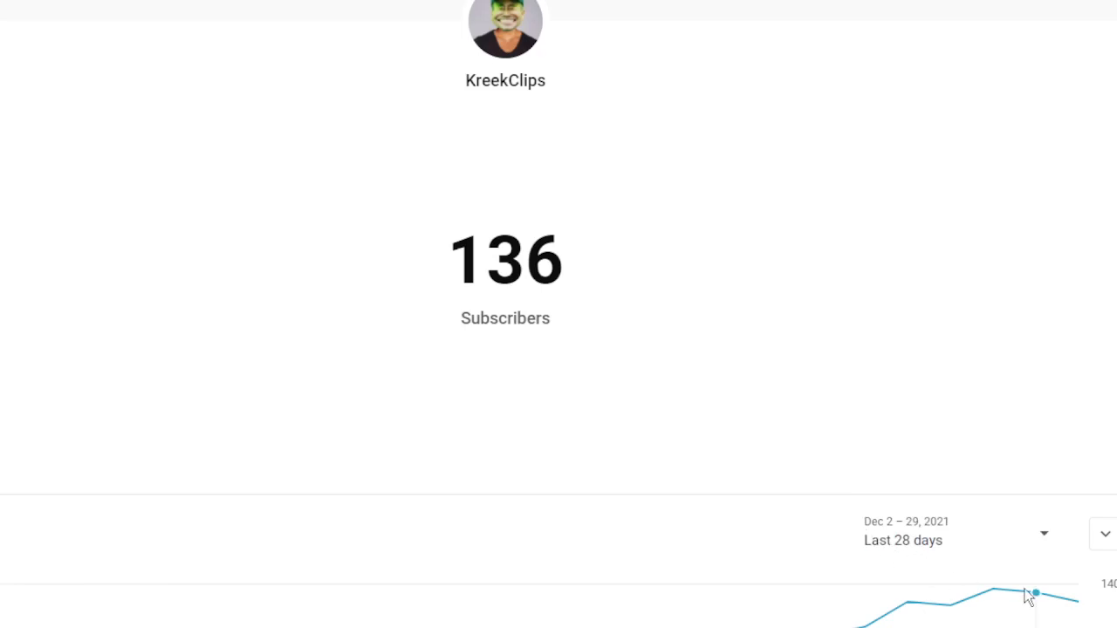
pyautogui.moveTo(1009, 592)
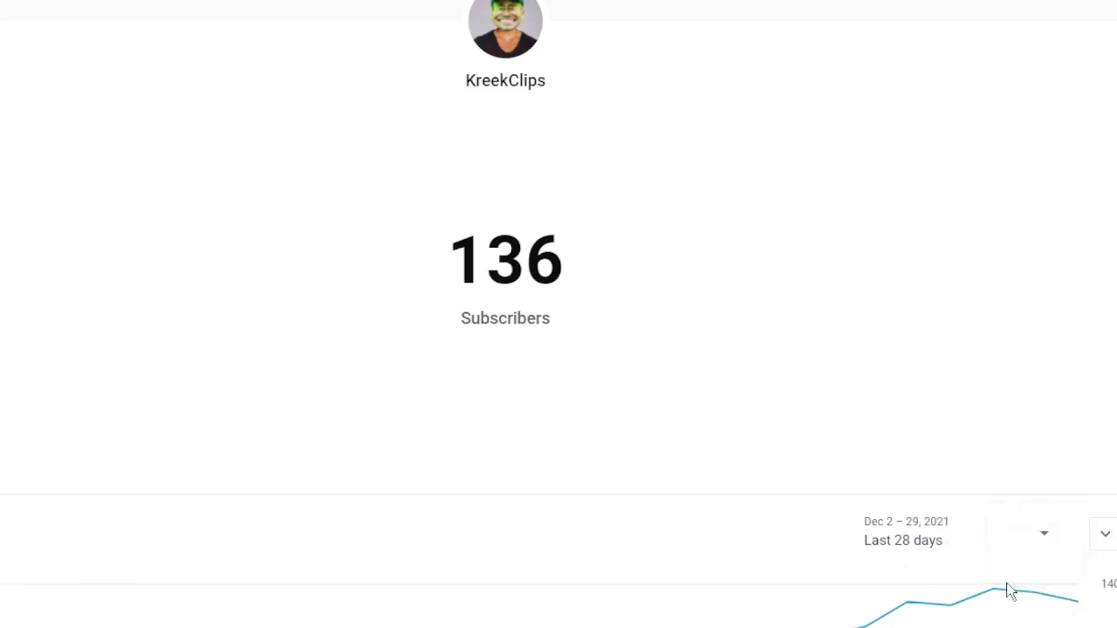
pyautogui.moveTo(1037, 597)
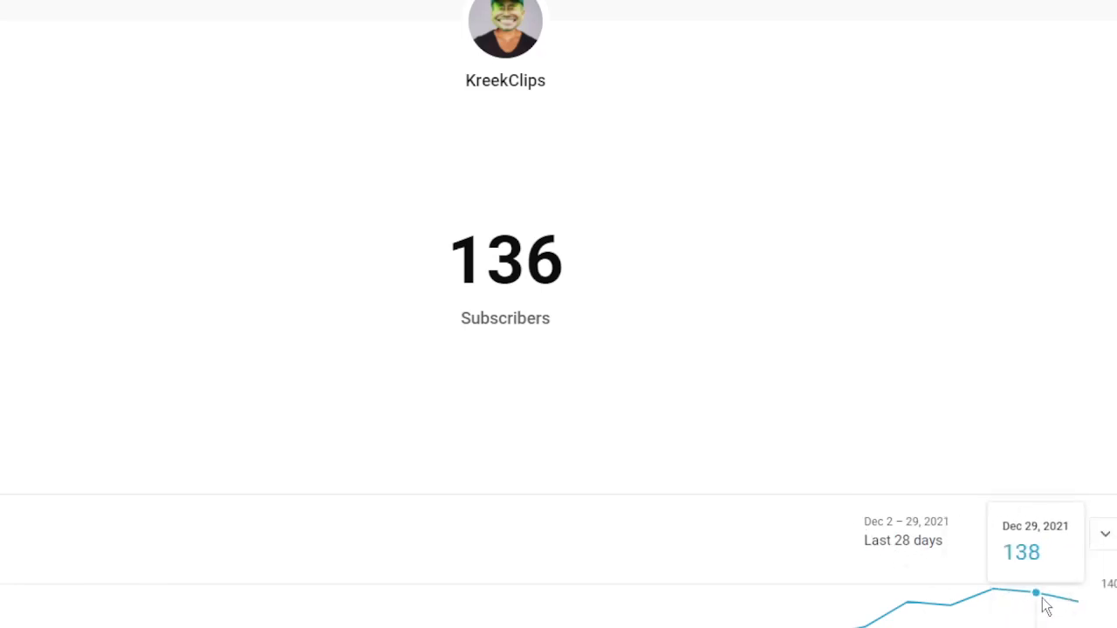
pyautogui.moveTo(992, 611)
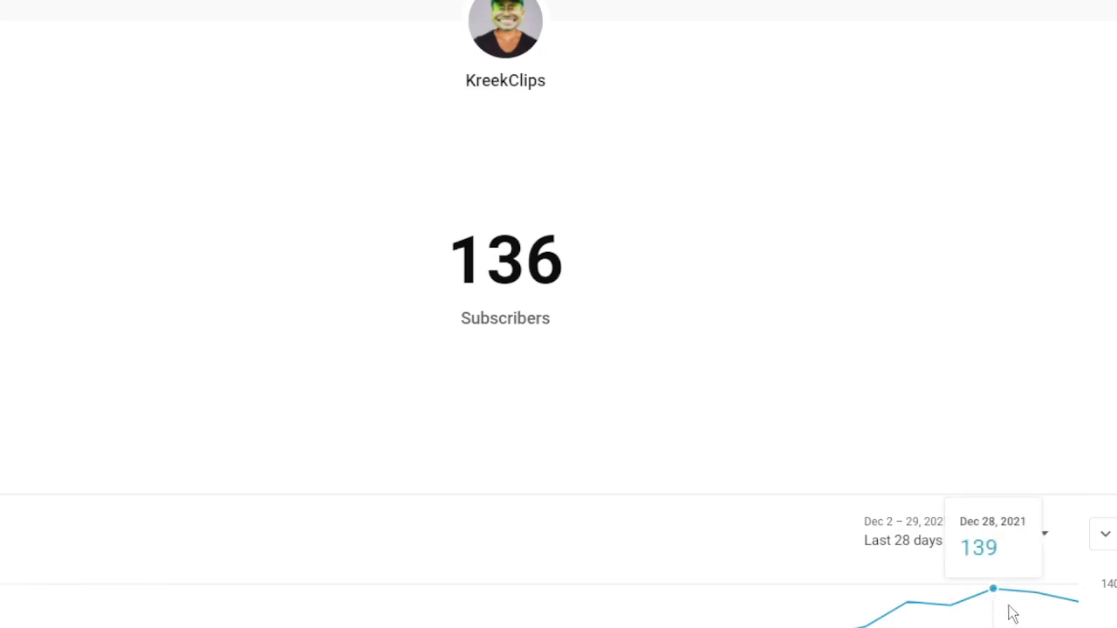